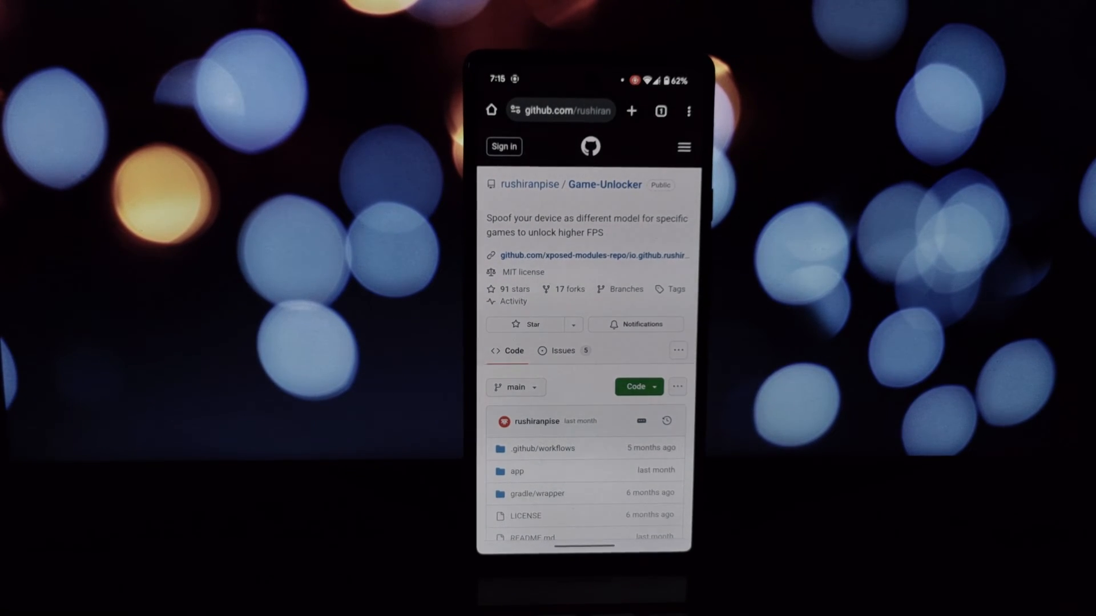
Download game-unlocker-v7.0.0.apk from the Game-Unlocker 7.0.0 release assets in Chrome.
scroll("down", 3)
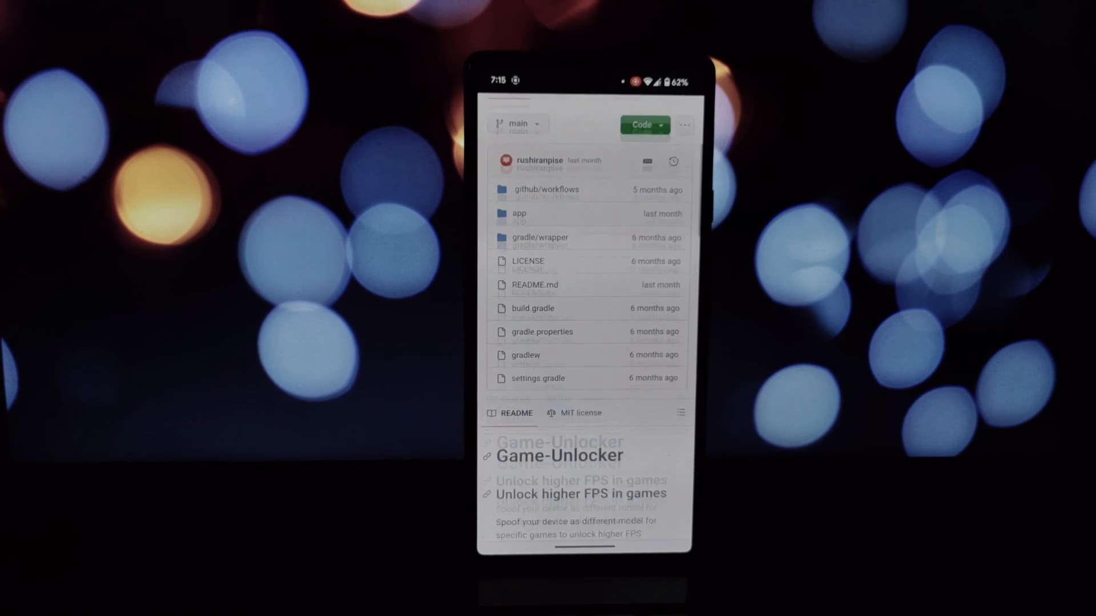
scroll("down", 3)
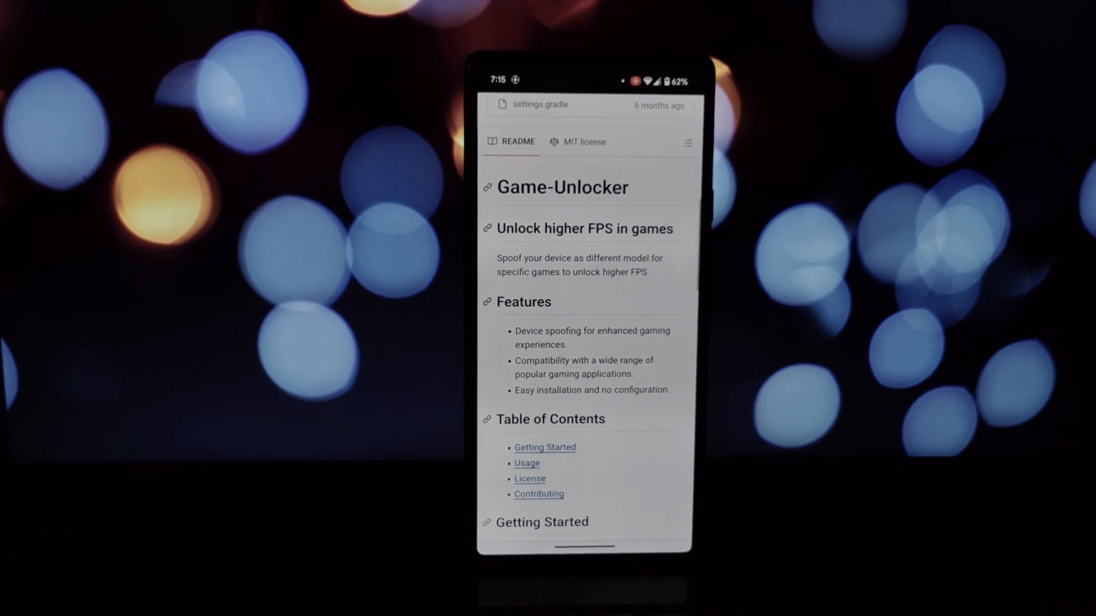
scroll("down", 3)
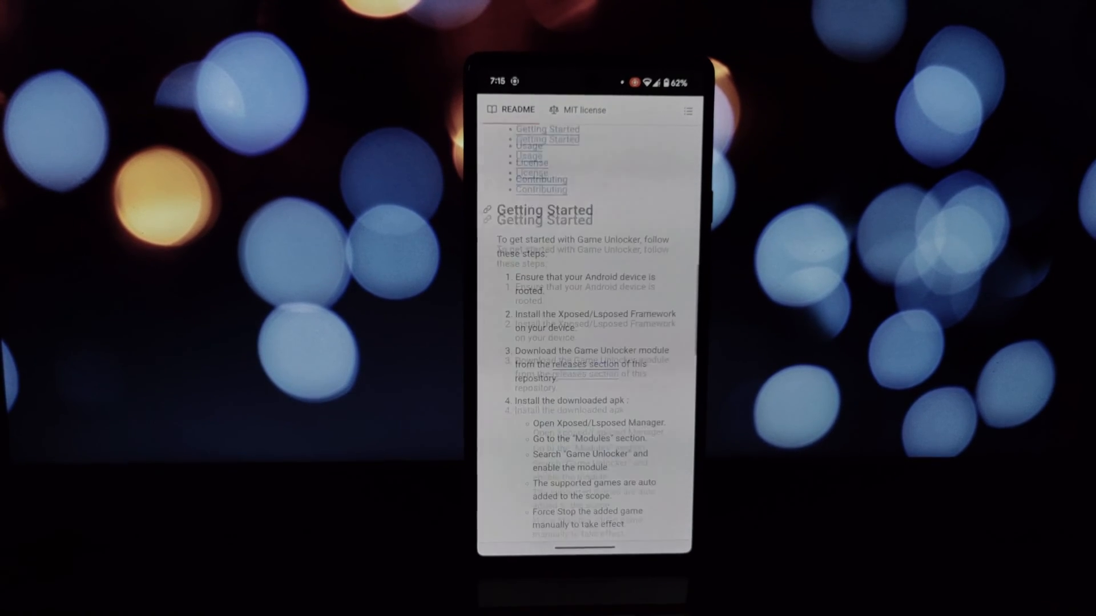
scroll("down", 3)
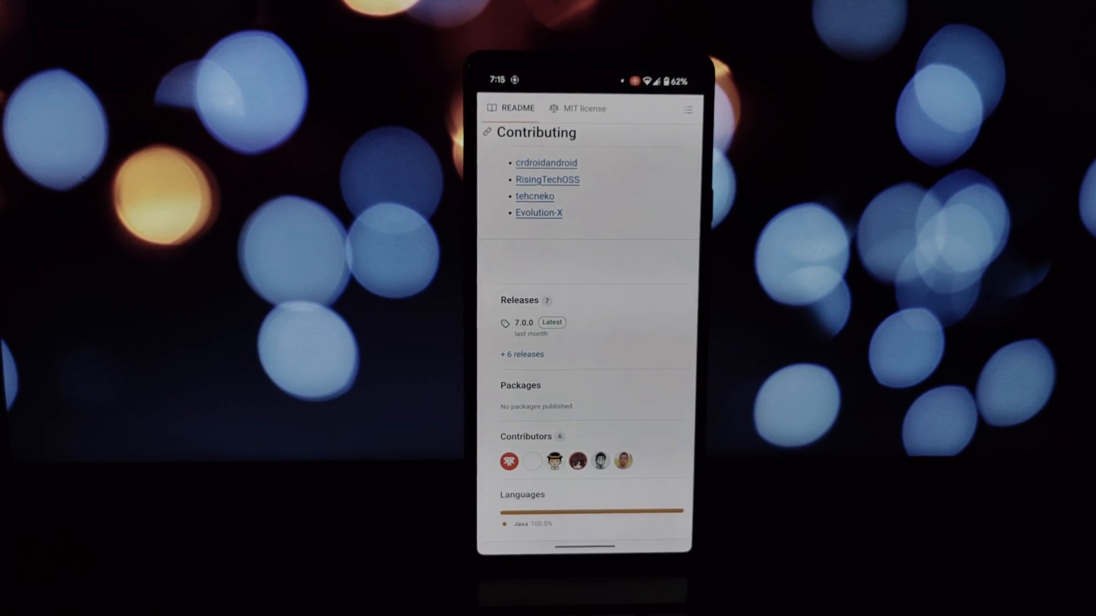
left_click(523, 322)
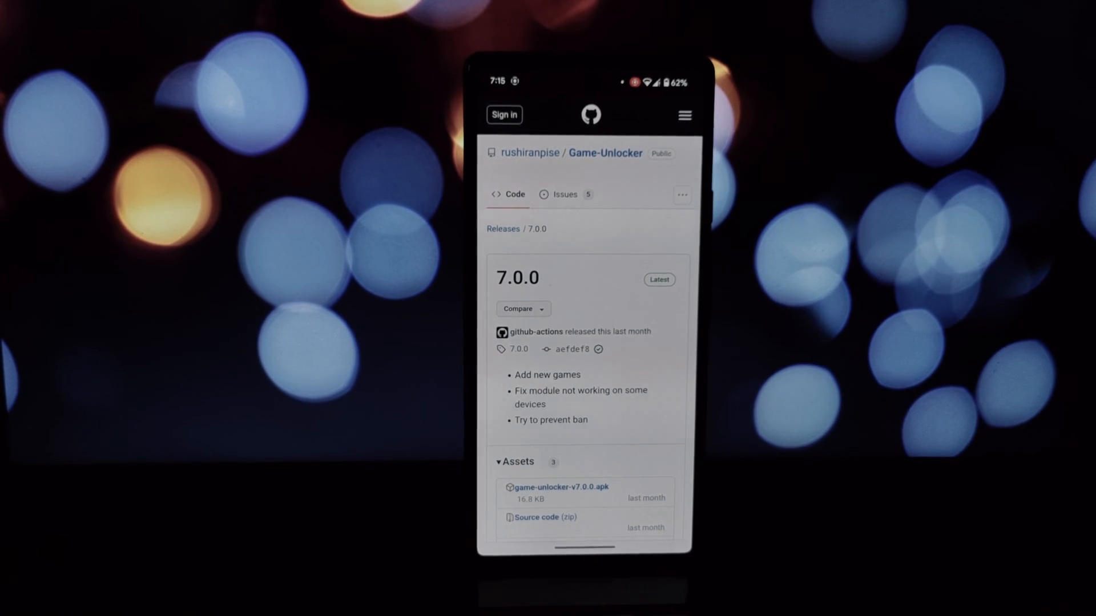
scroll("down", 3)
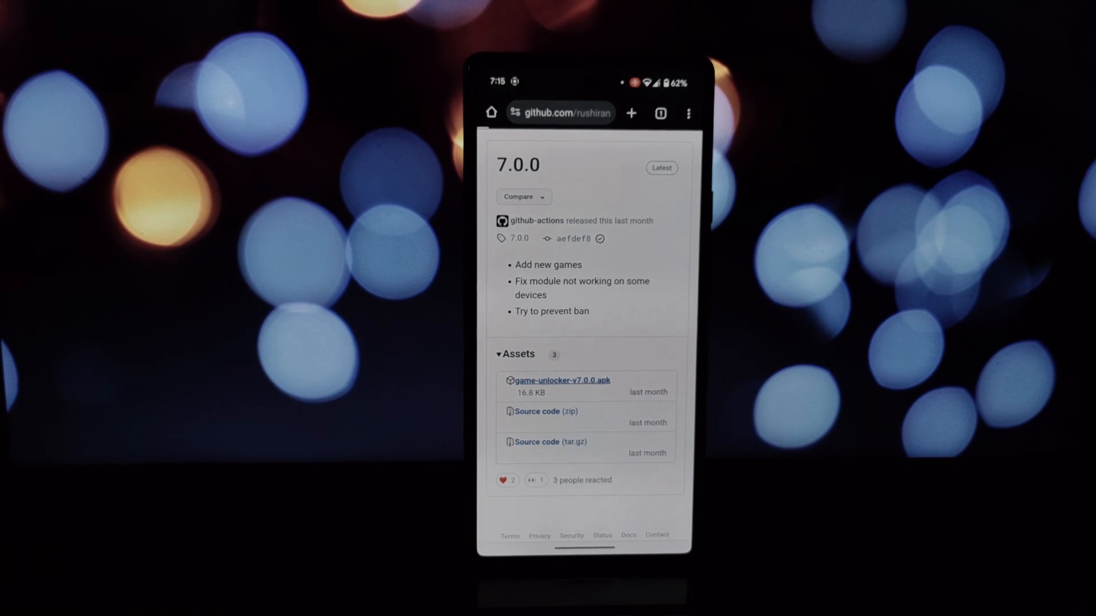
left_click(563, 380)
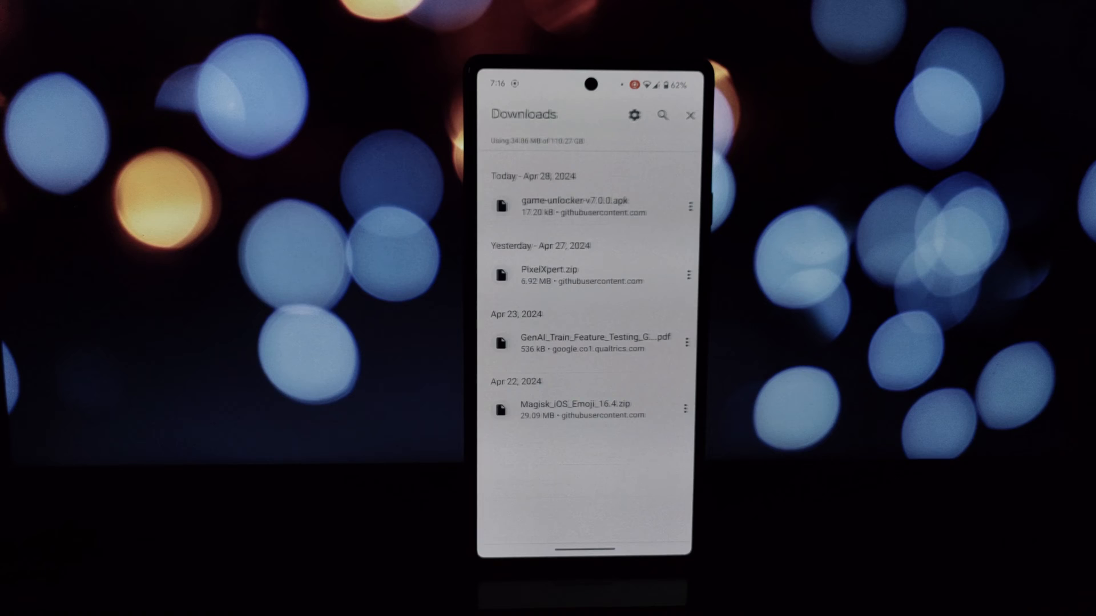
Install game-unlocker-v7.0.0.apk from Downloads, confirming the Game Unlocker update.
left_click(573, 206)
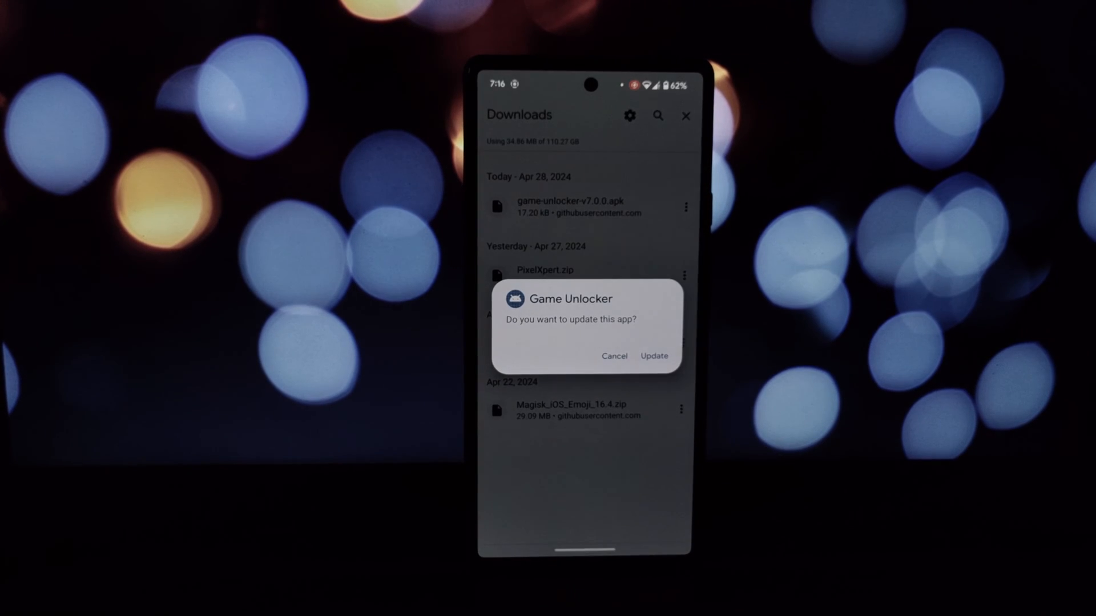
left_click(654, 355)
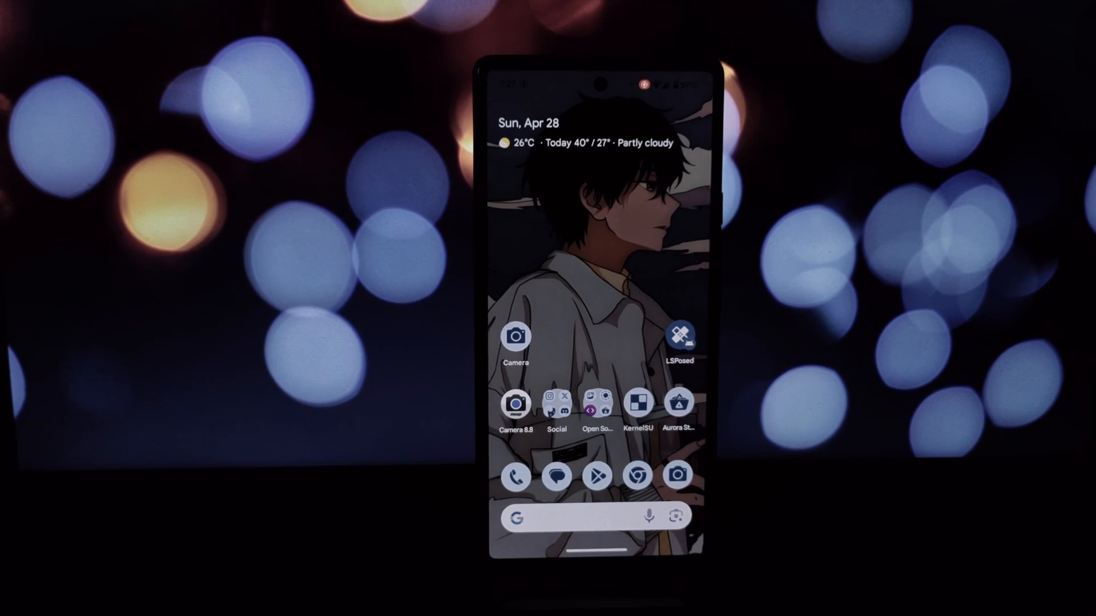
left_click(636, 401)
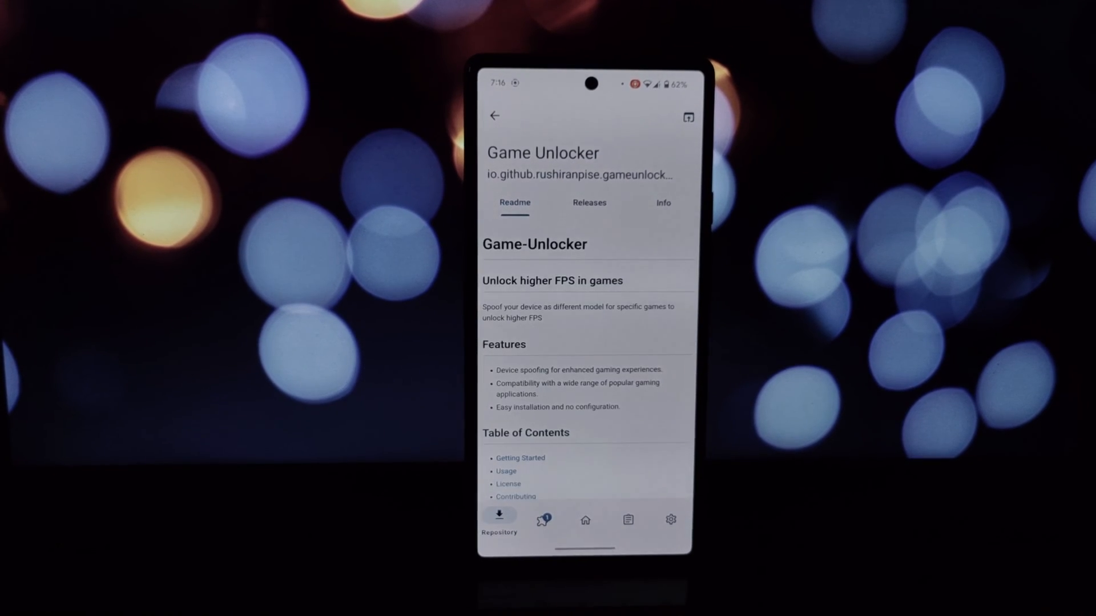
left_click(541, 519)
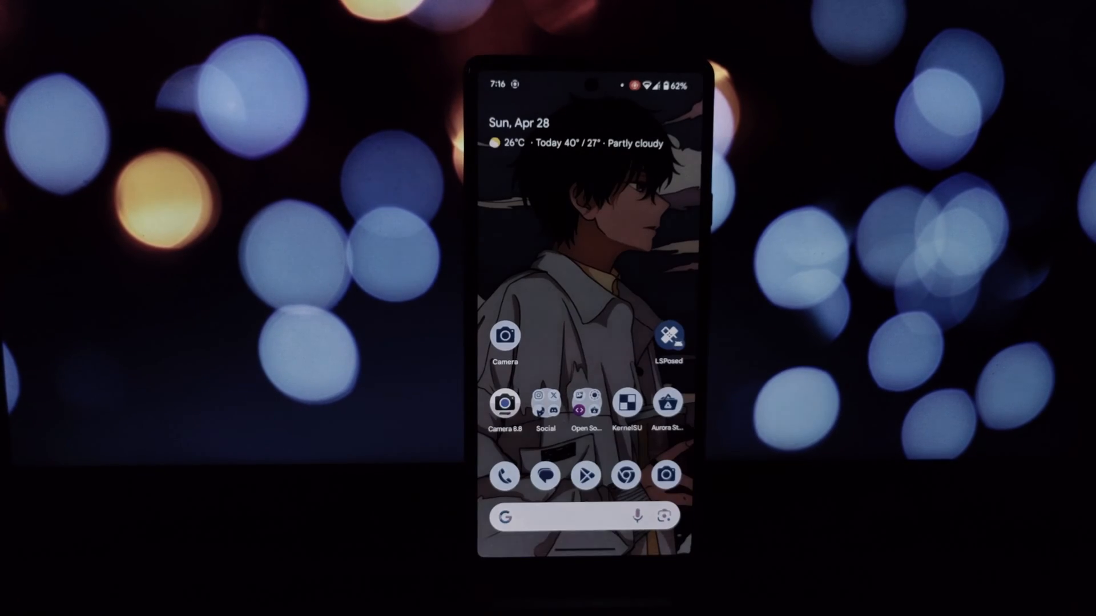
left_click(669, 338)
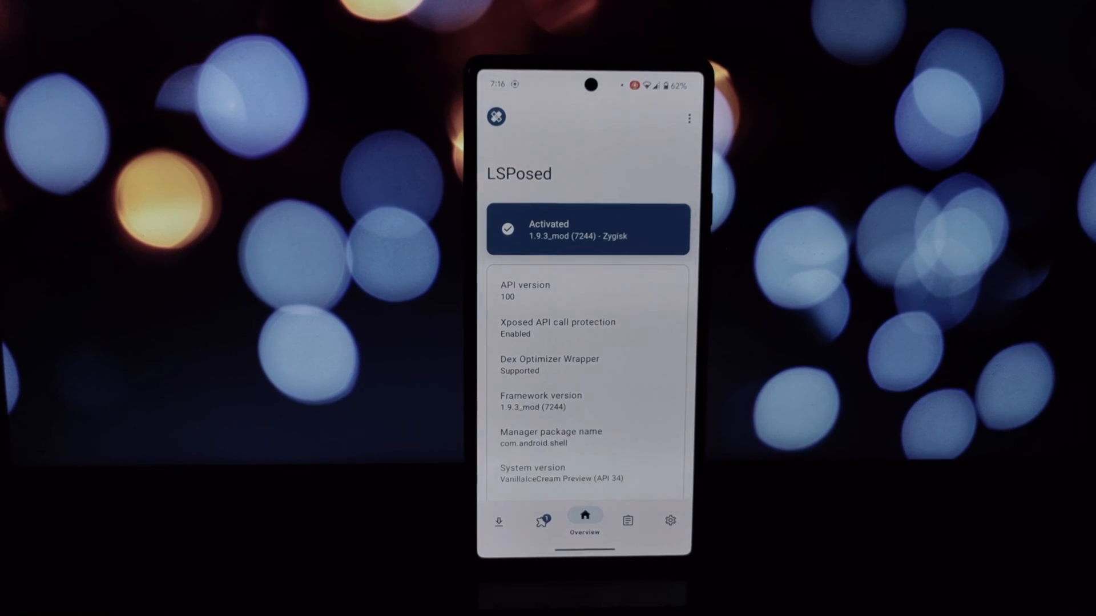
Open the Game Unlocker module's settings in LSPosed's module list, then return home.
left_click(542, 519)
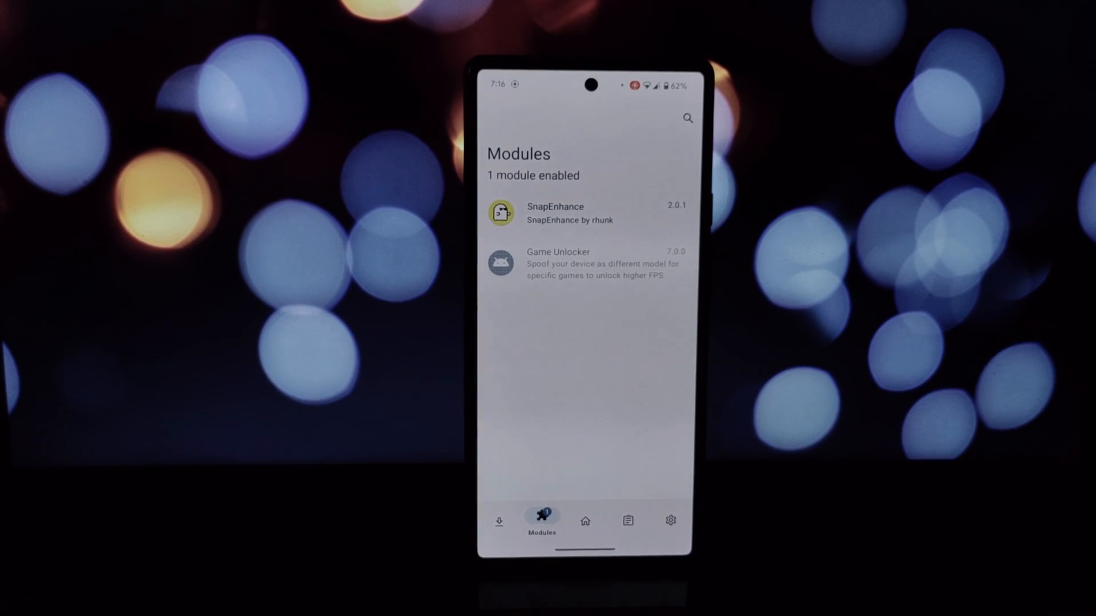
left_click(587, 263)
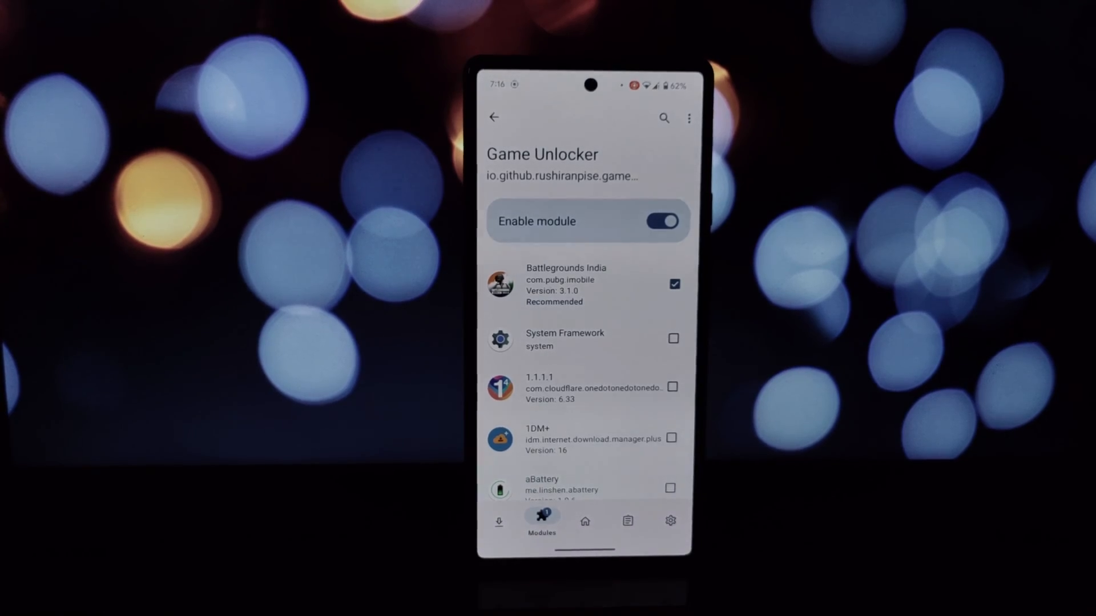
key("HOME")
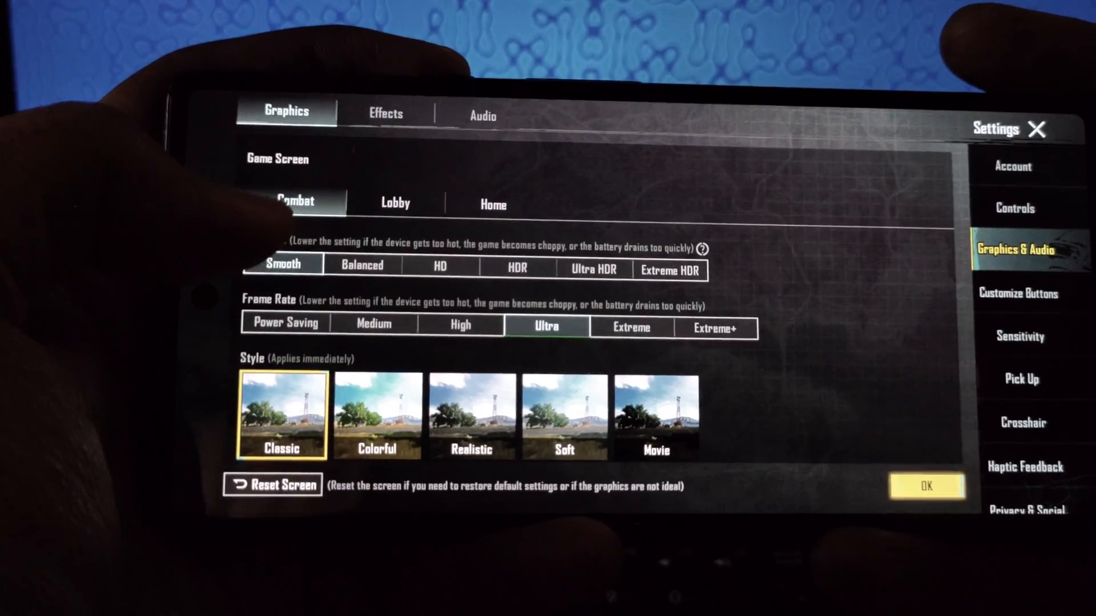
Choose Extreme frame rate, save and apply it, and return to graphics settings.
left_click(642, 325)
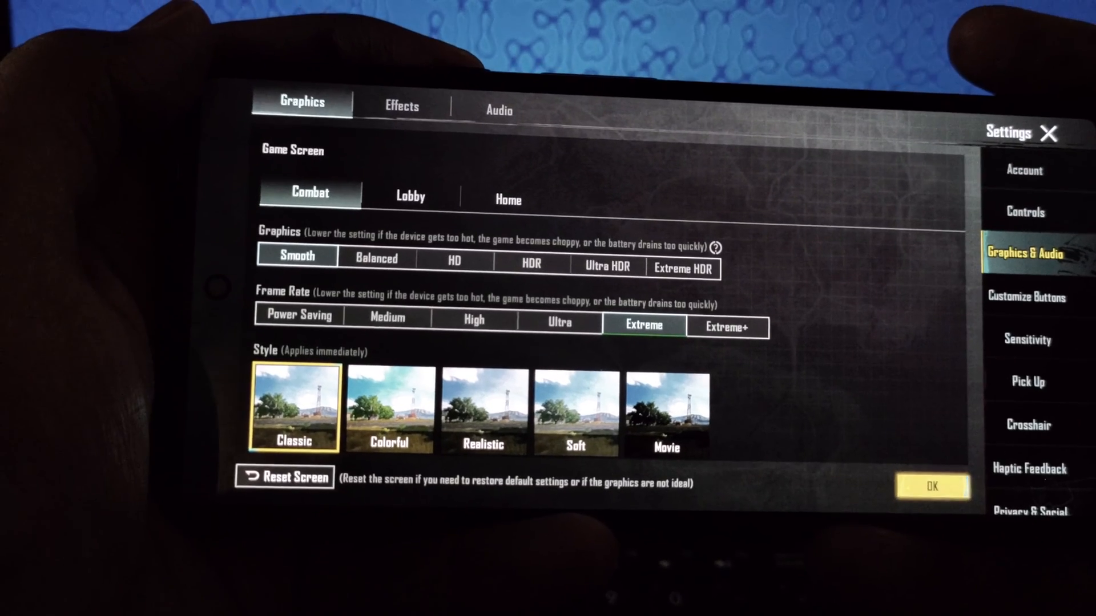
left_click(931, 487)
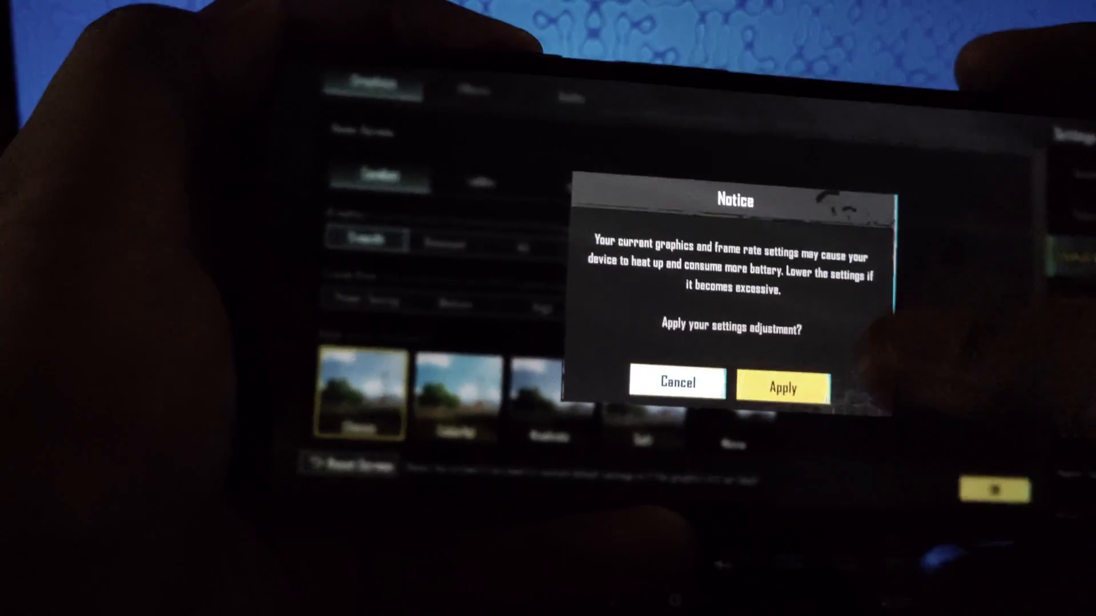
left_click(781, 388)
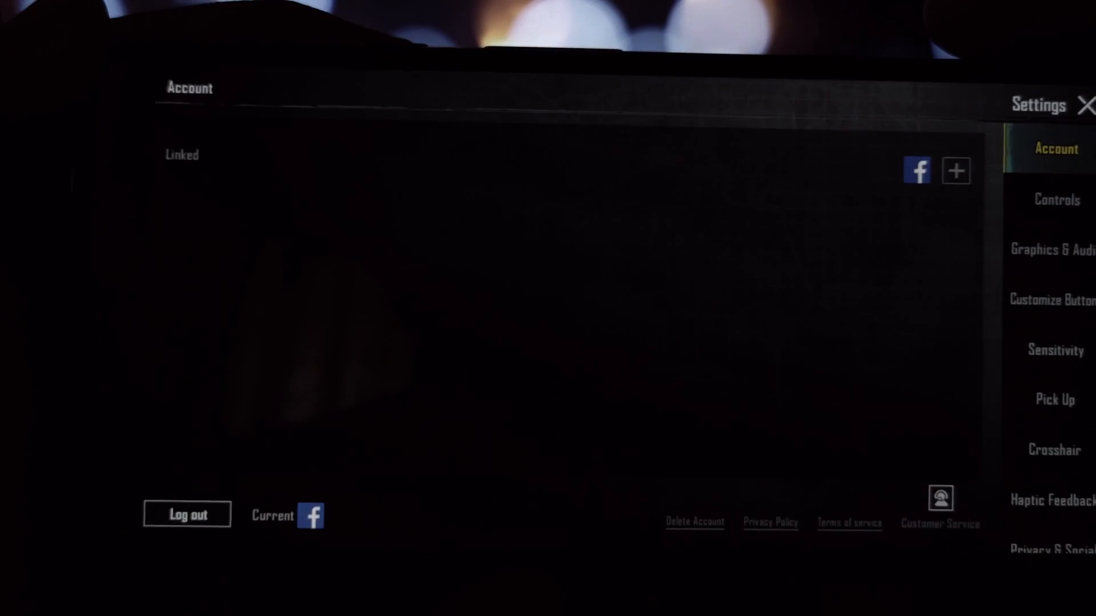
left_click(1055, 247)
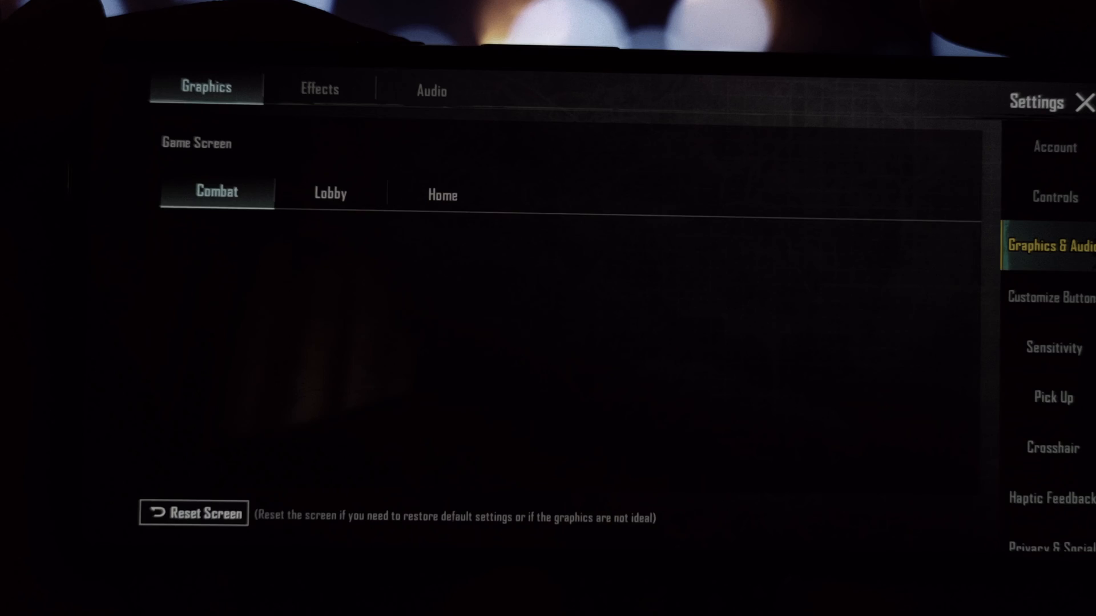